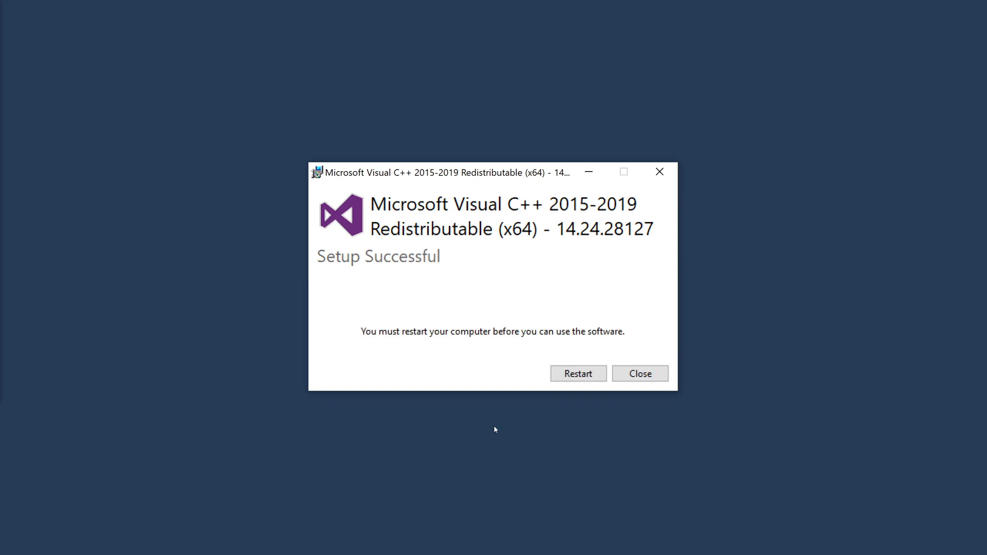
Step: Close the 'Setup Successful' notice without restarting the computer
left_click(638, 373)
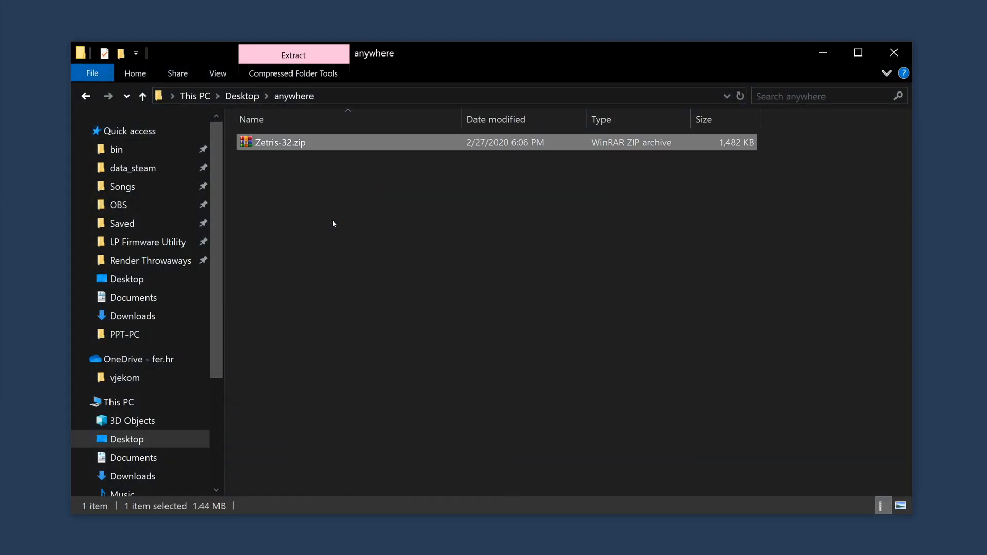
Step: Extract Zetris-32.zip and launch Zetris.exe, leaving it Inactive with T-Spin+ B2B style
double_click(277, 142)
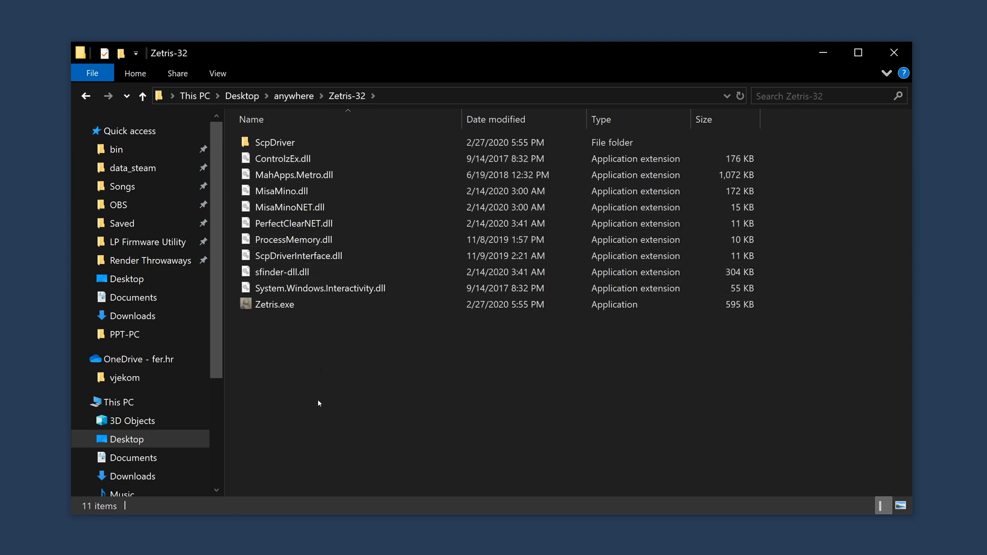
mouse_move(318, 407)
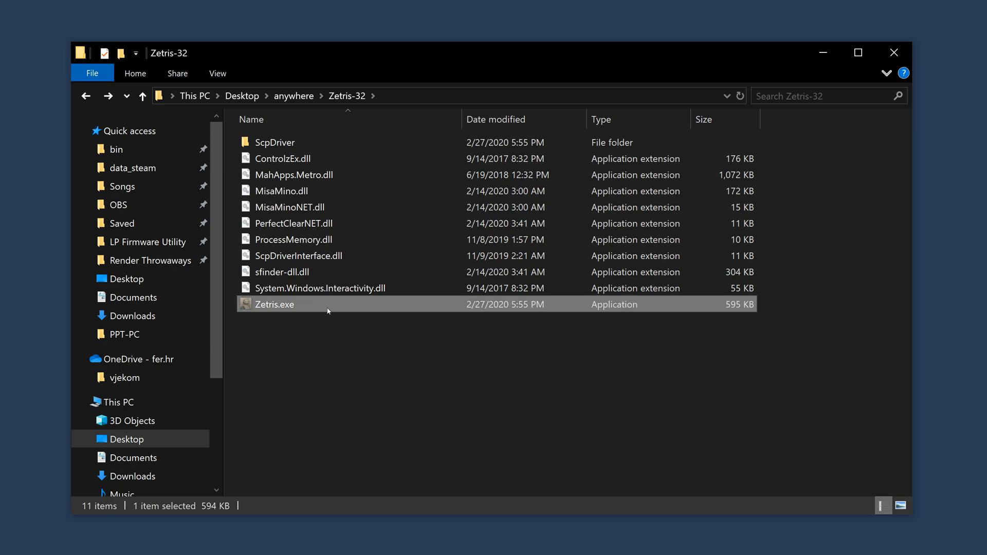
double_click(274, 304)
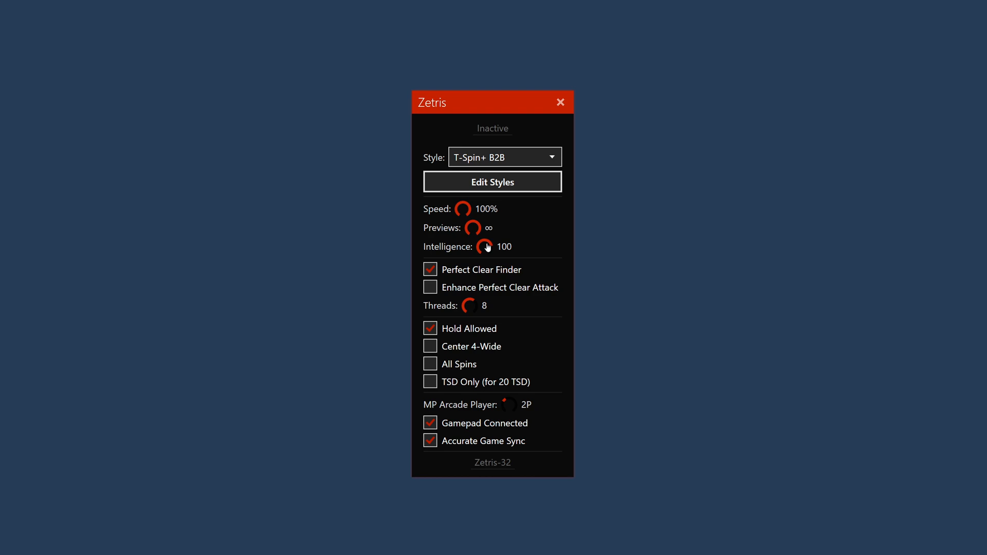
left_click_drag(484, 246, 484, 267)
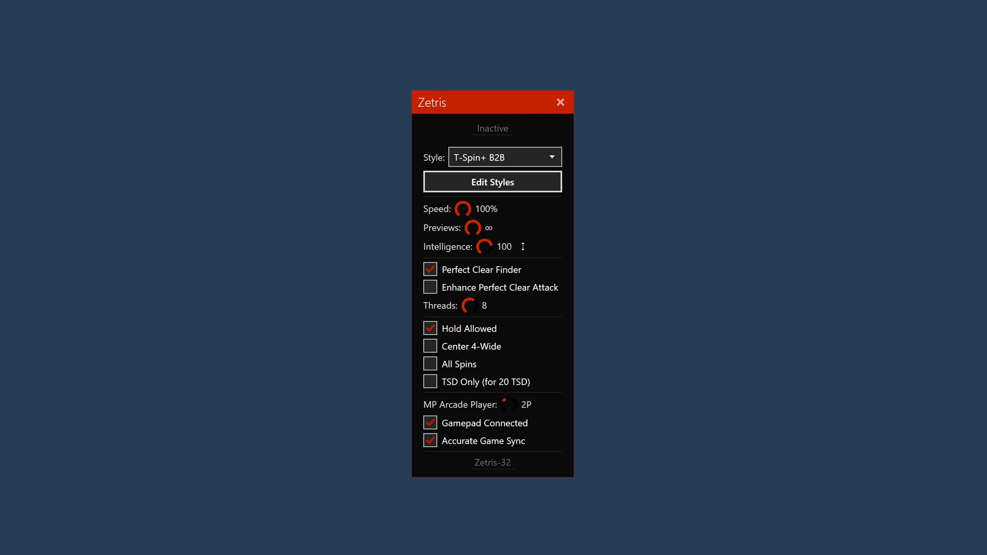
left_click(429, 347)
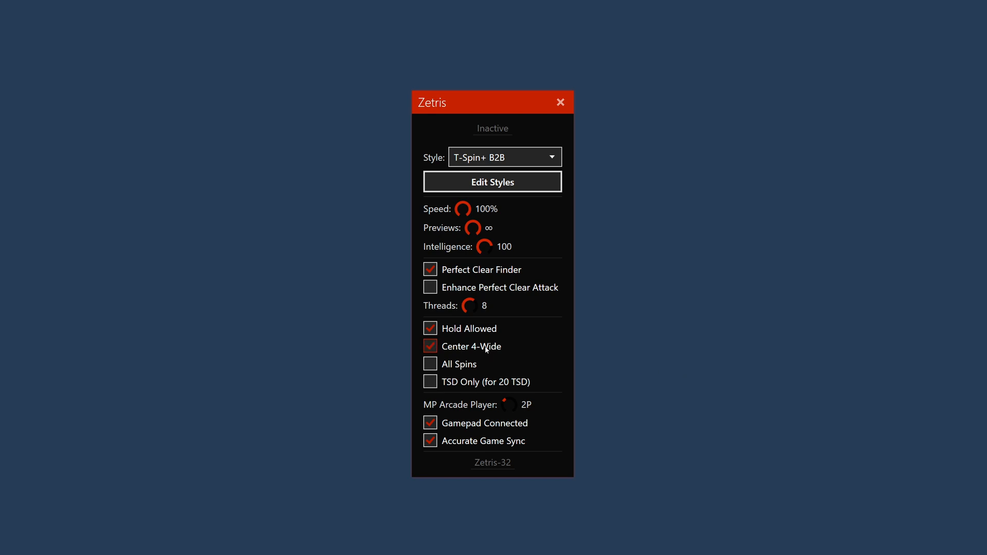
left_click(430, 287)
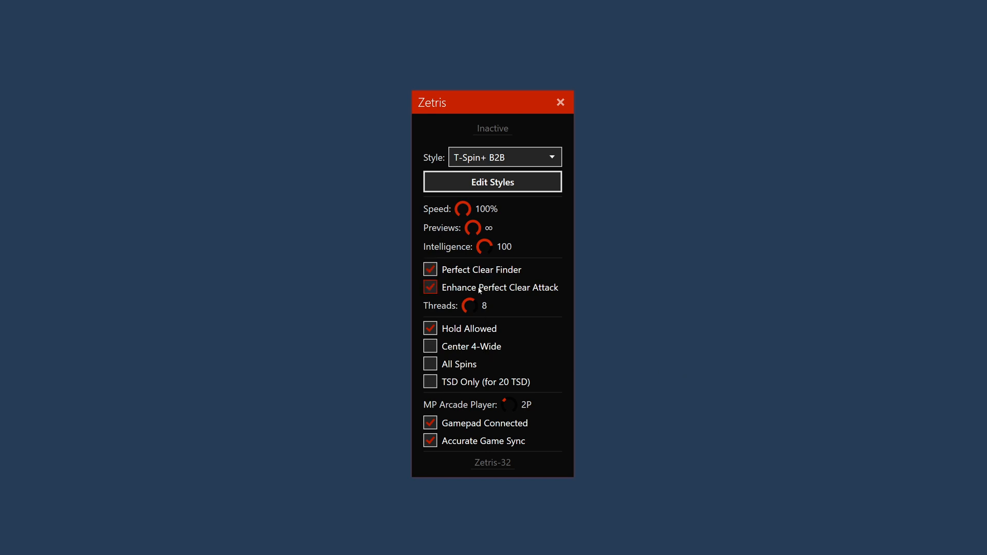
left_click(430, 288)
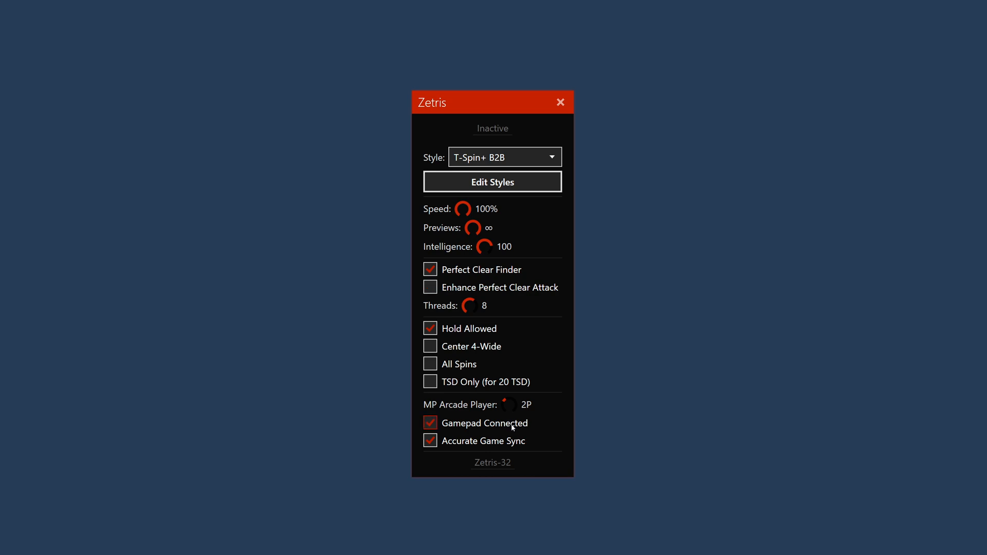
mouse_move(762, 433)
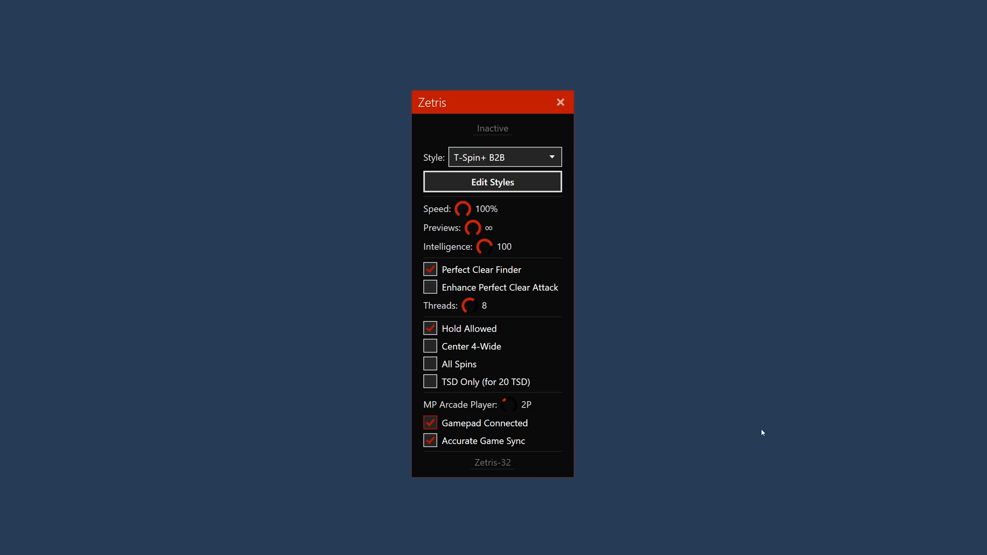